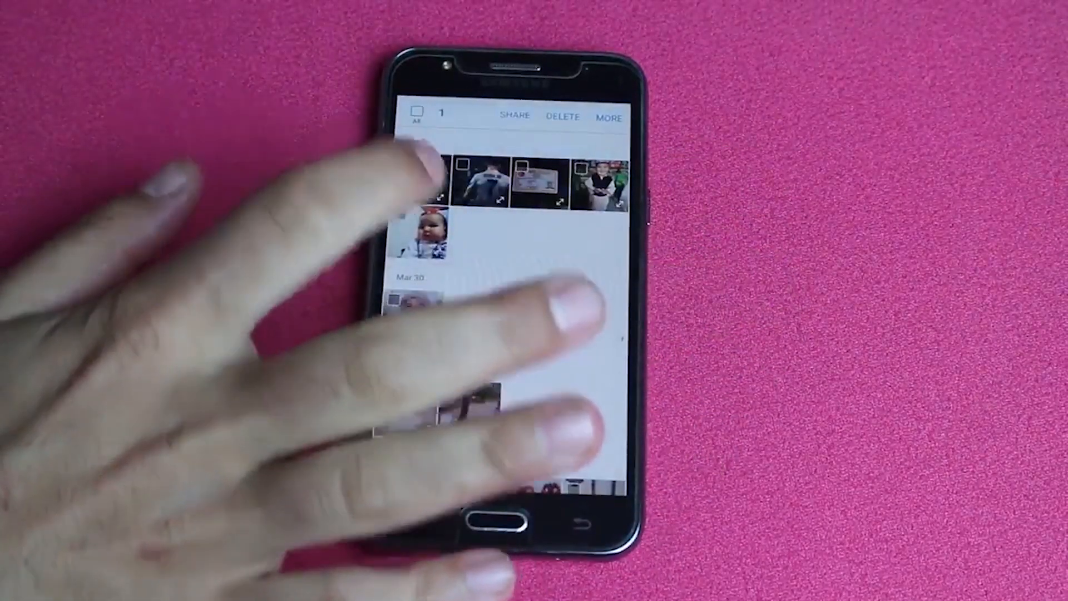
Browse the Google image results for android photos recovery software.
{"action": "left_click", "coordinate": [417, 111]}
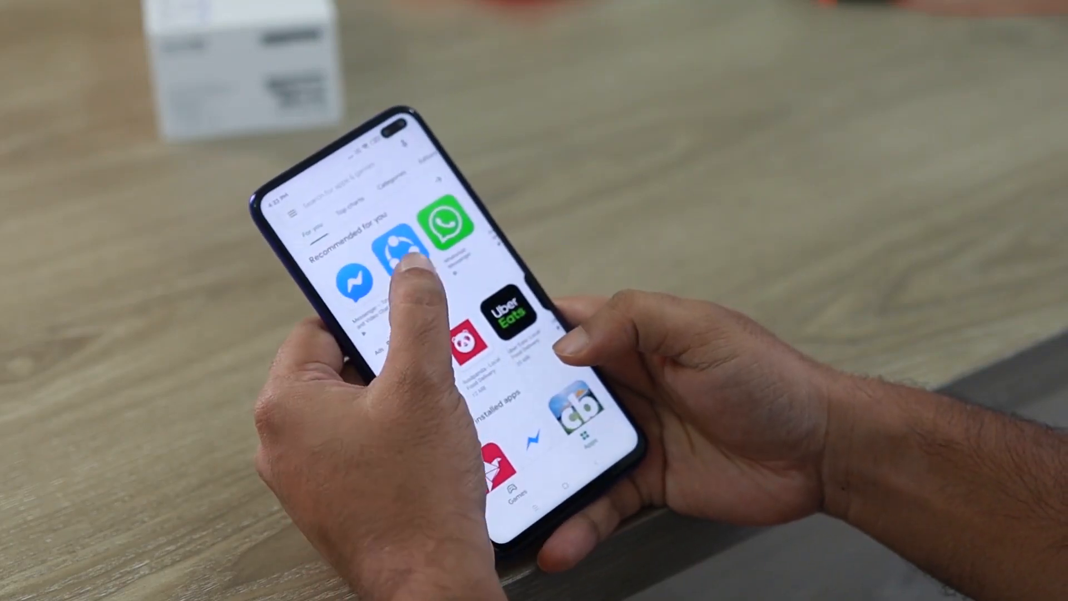
{"action": "scroll", "scroll_direction": "down", "scroll_amount": 3}
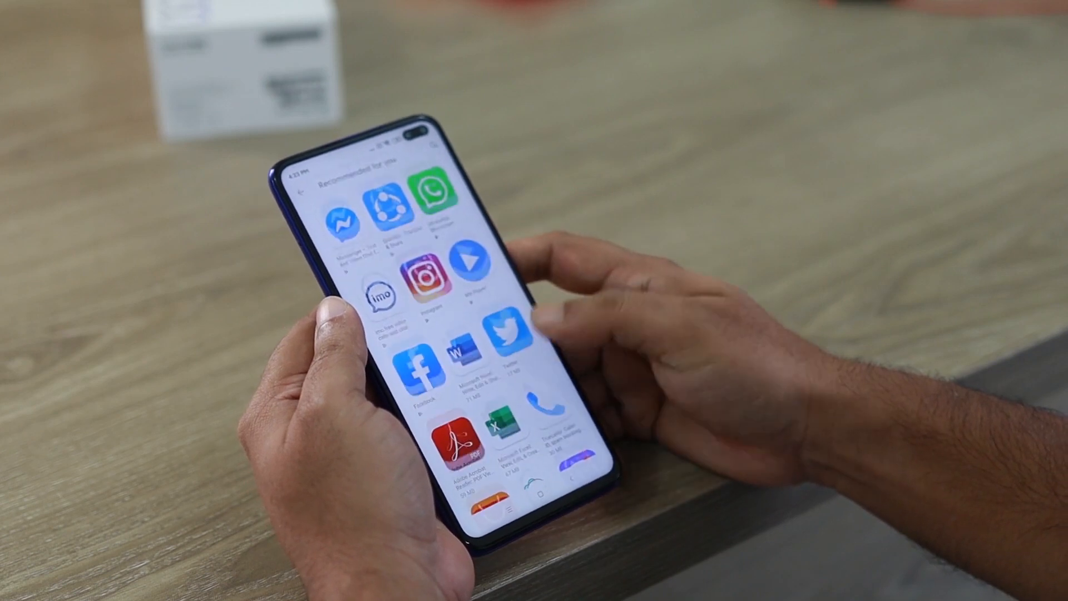
{"action": "scroll", "scroll_direction": "down", "scroll_amount": 3}
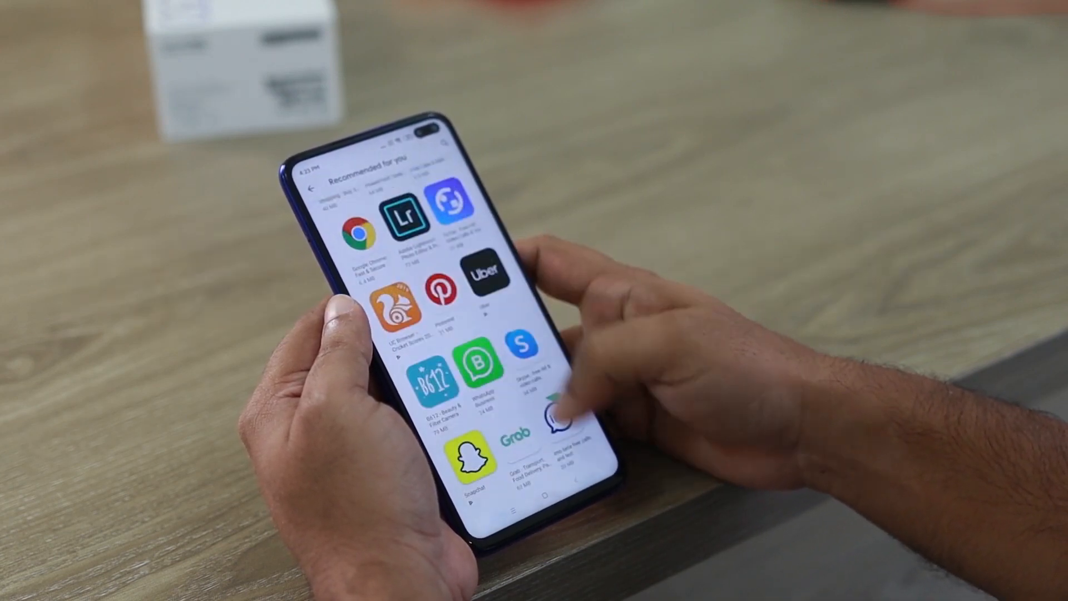
{"action": "scroll", "scroll_direction": "down", "scroll_amount": 3}
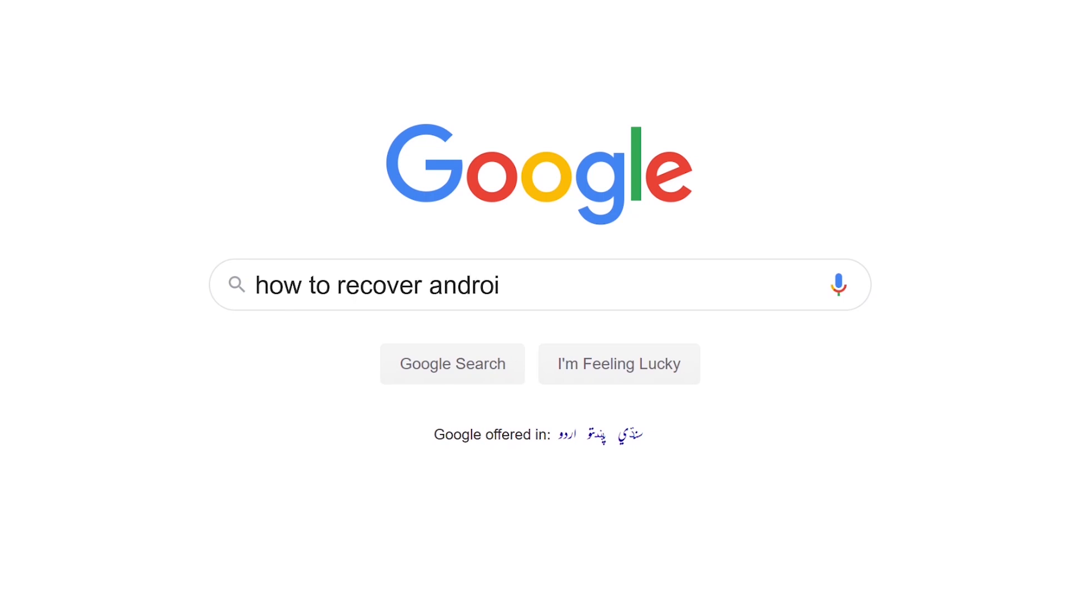
Replace the query with 'how to recover android data with safe method' and browse the results.
{"action": "key", "text": "ctrl+a"}
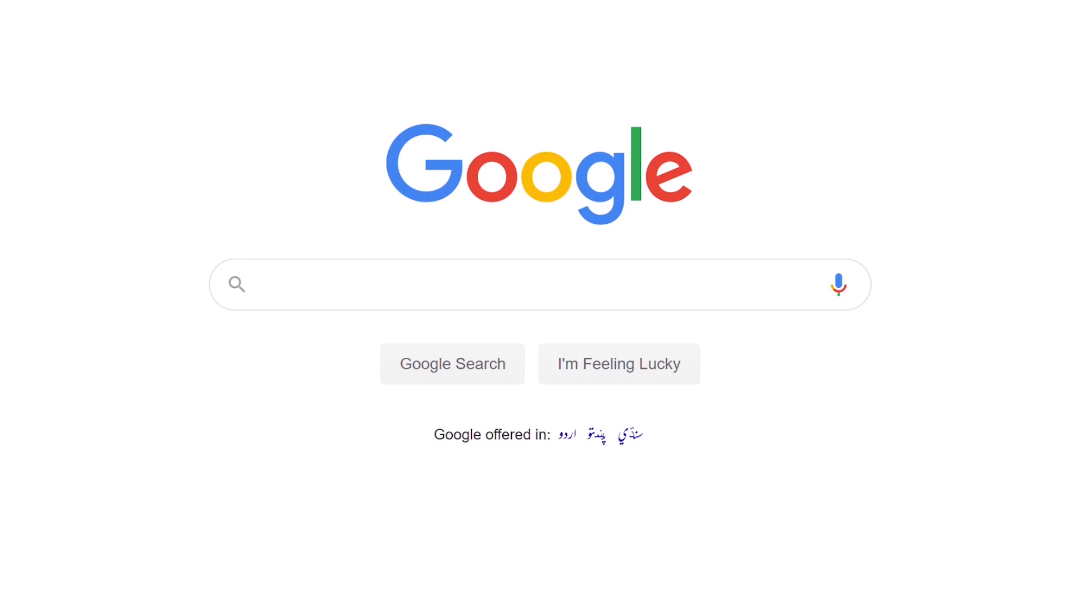
{"action": "type", "text": "how to recover android data with safe method"}
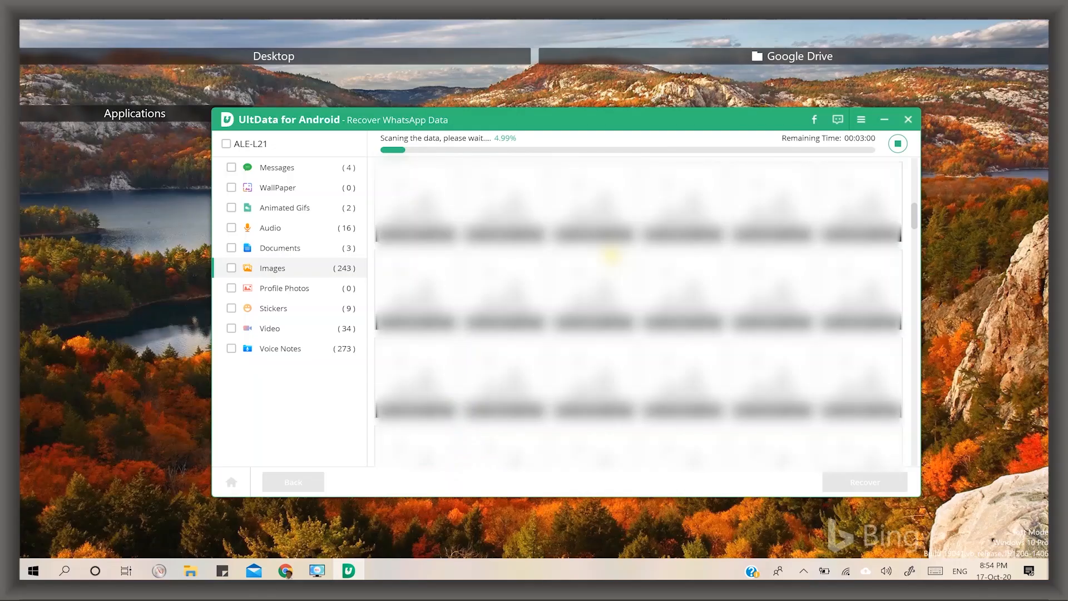
{"action": "left_click", "coordinate": [898, 143]}
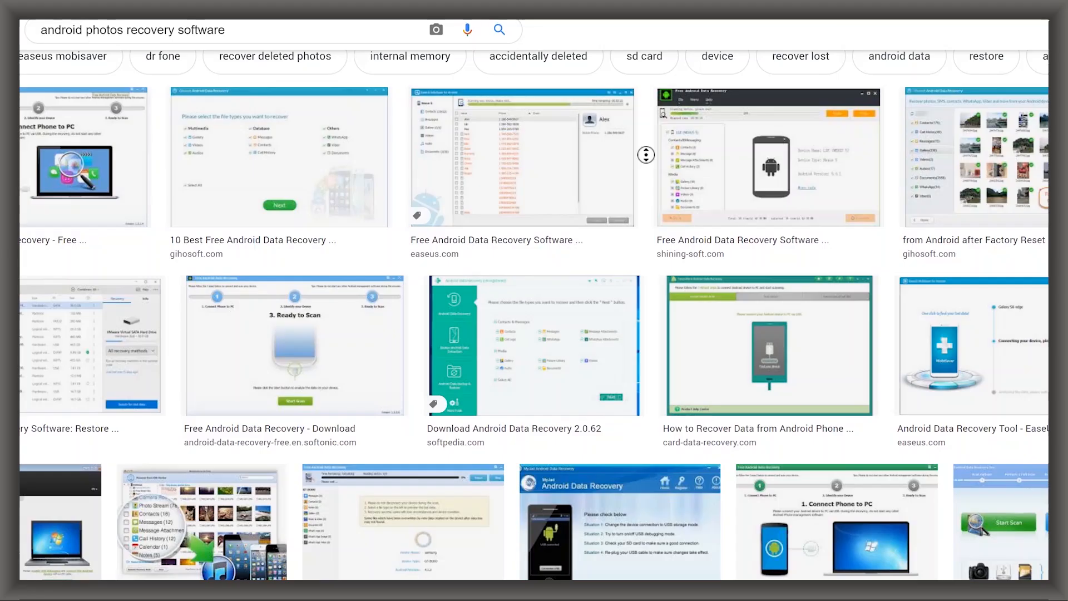
{"action": "scroll", "scroll_direction": "down", "scroll_amount": 3}
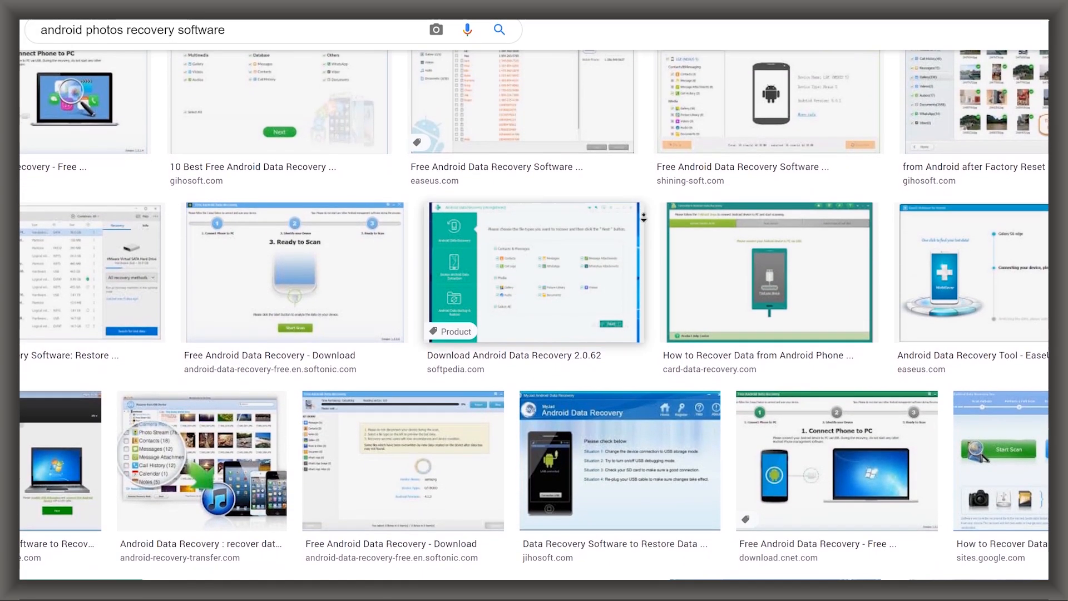
{"action": "scroll", "scroll_direction": "down", "scroll_amount": 3}
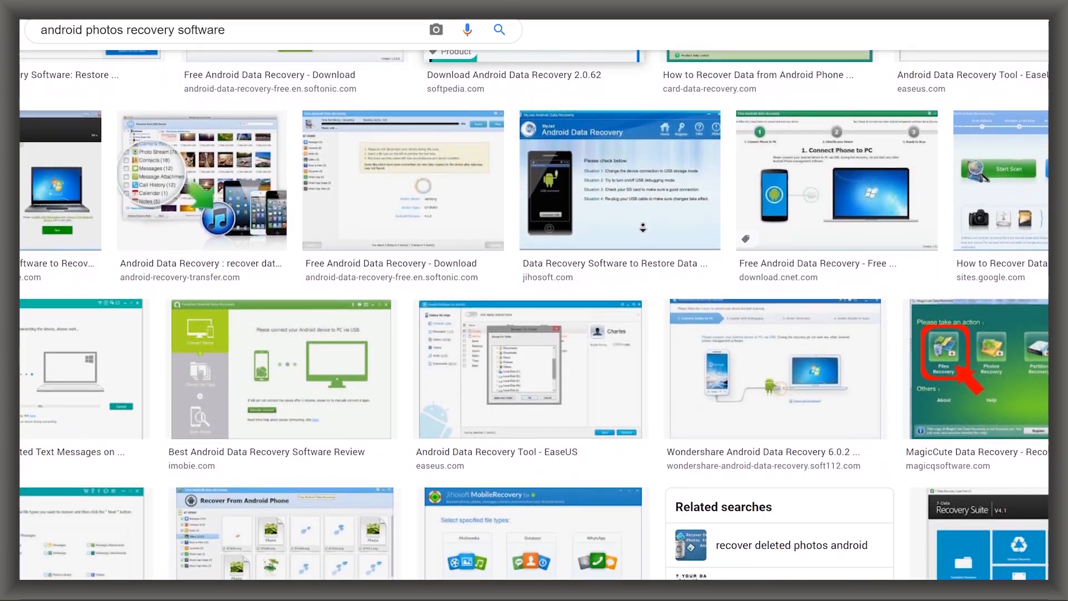
{"action": "scroll", "scroll_direction": "down", "scroll_amount": 3}
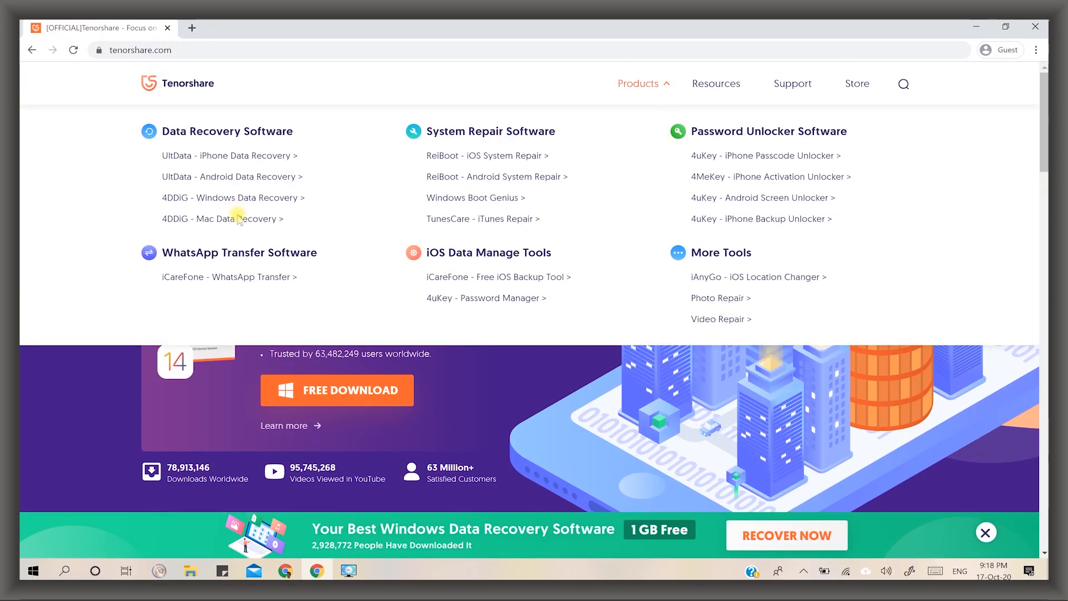
{"action": "mouse_move", "coordinate": [254, 160]}
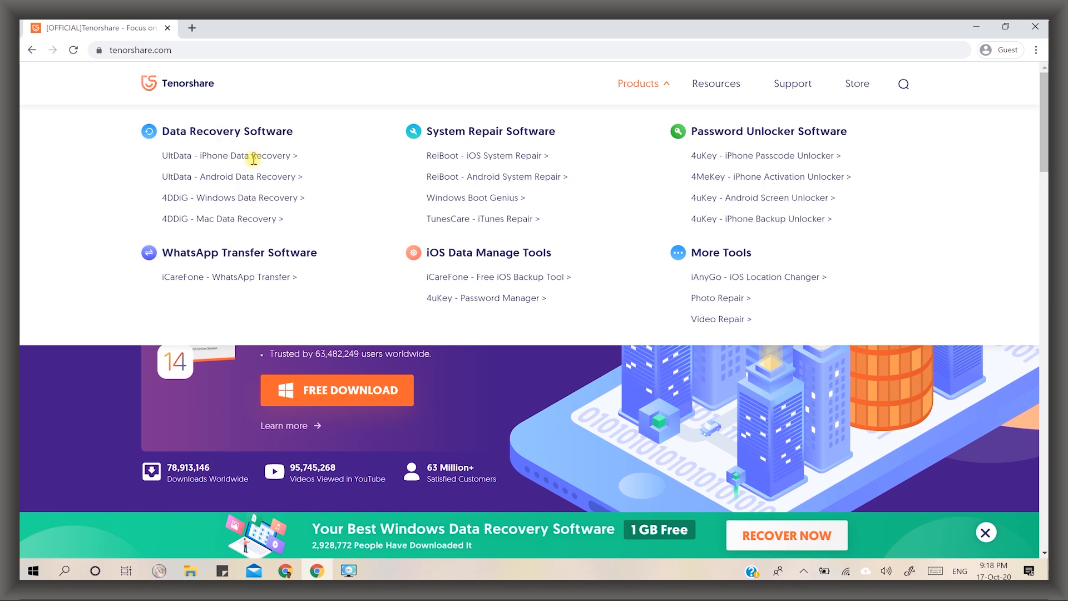
{"action": "mouse_move", "coordinate": [231, 176]}
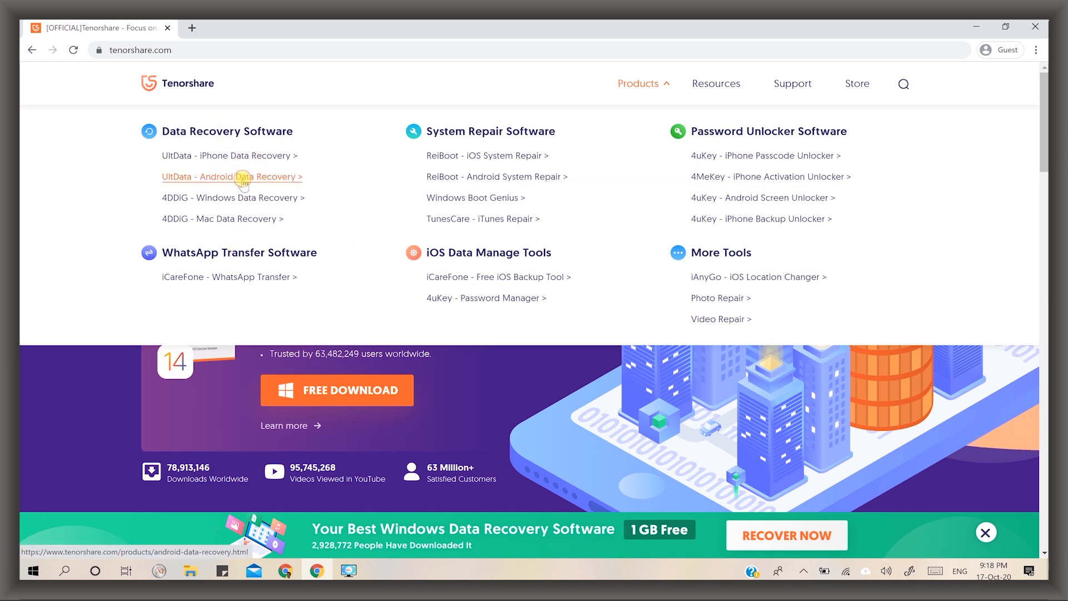
Load tenorshare.com and open 'UltData - Android Data Recovery' from the Products menu.
{"action": "left_click", "coordinate": [231, 177]}
{"action": "type", "text": "teno"}
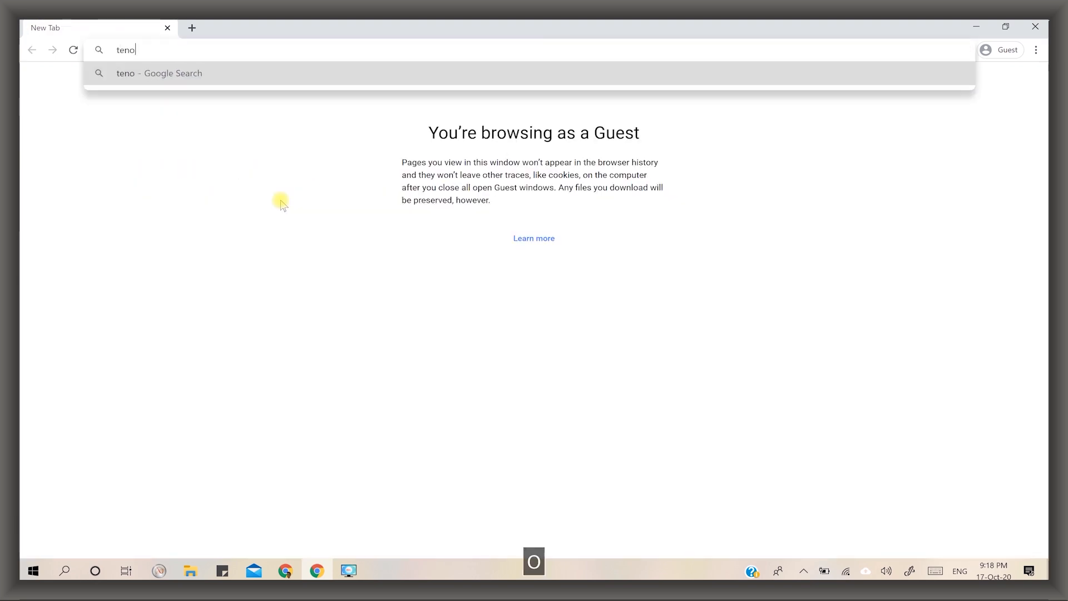
{"action": "key", "text": "Enter"}
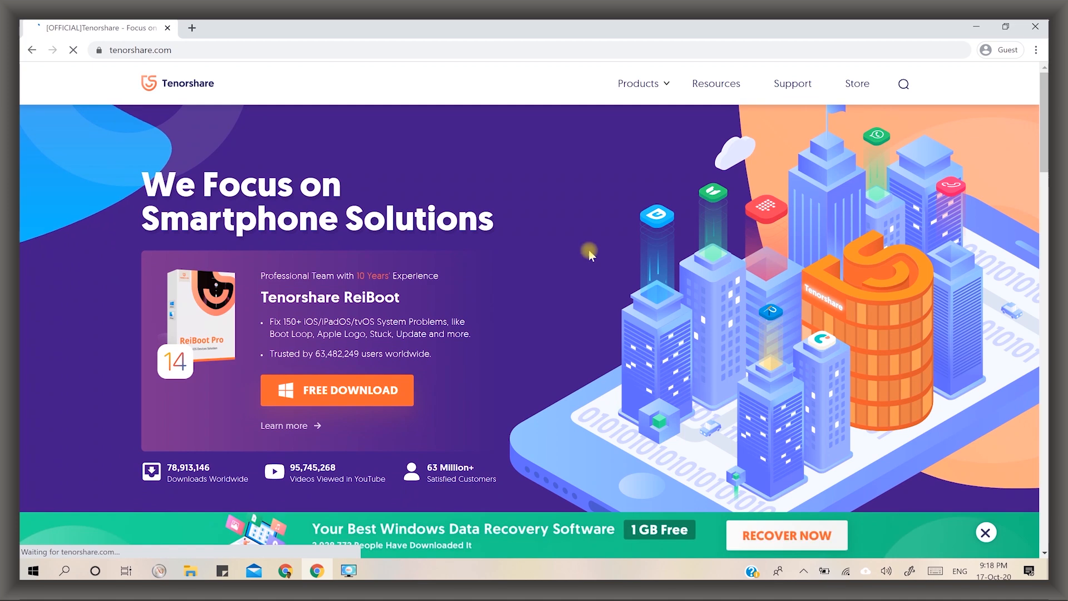
{"action": "left_click", "coordinate": [639, 83]}
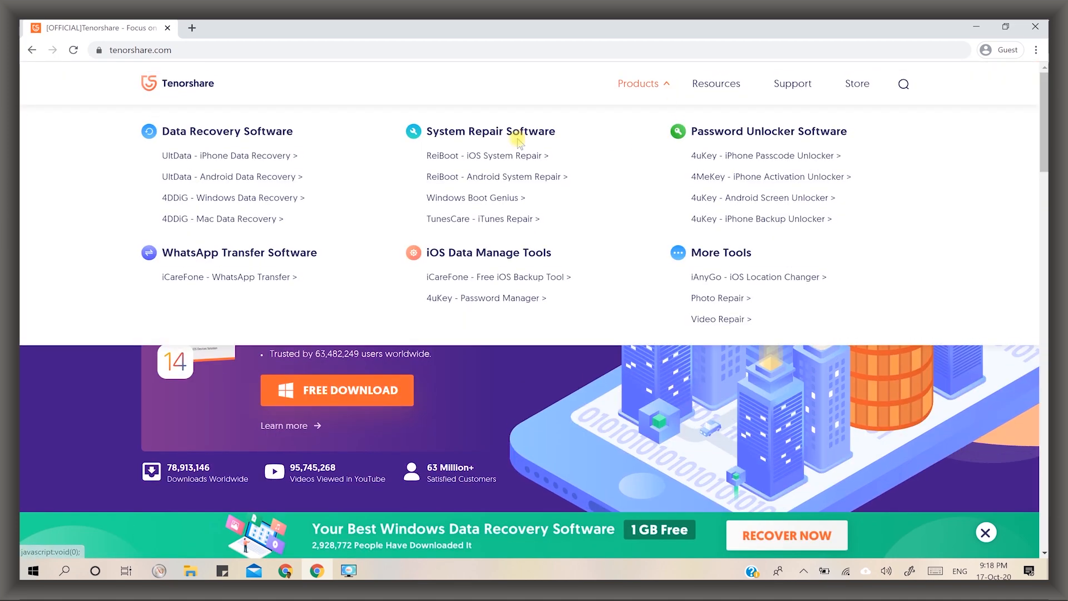
{"action": "mouse_move", "coordinate": [238, 160]}
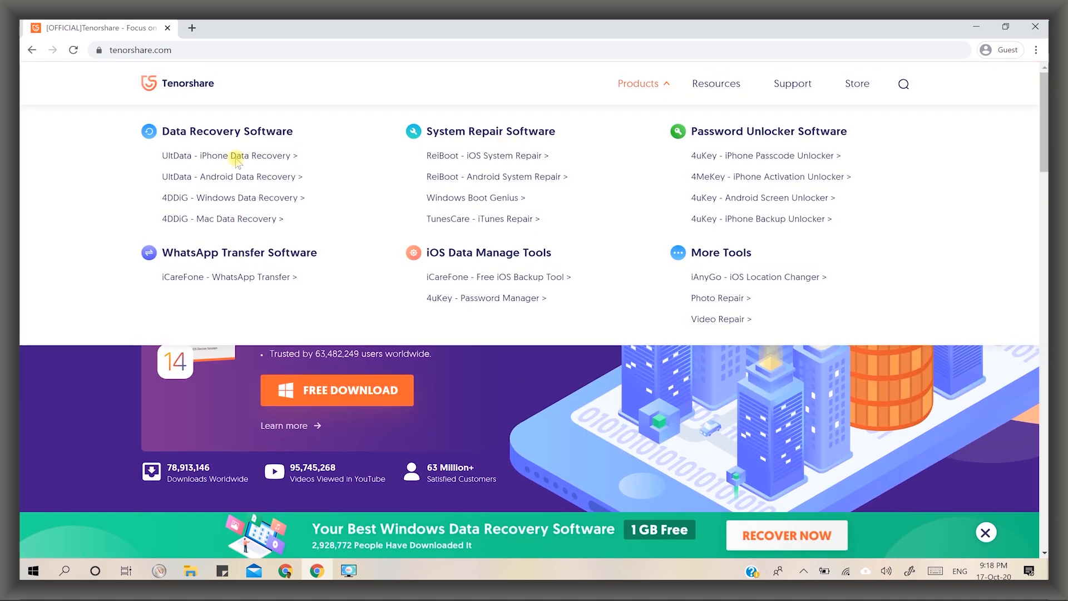
{"action": "mouse_move", "coordinate": [244, 182]}
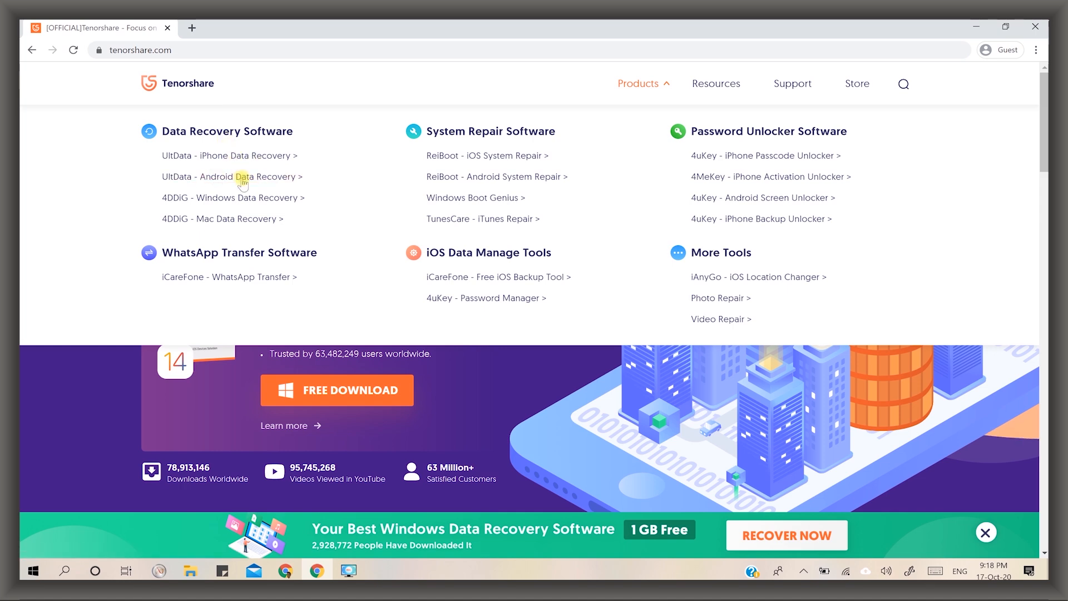
{"action": "left_click", "coordinate": [231, 177]}
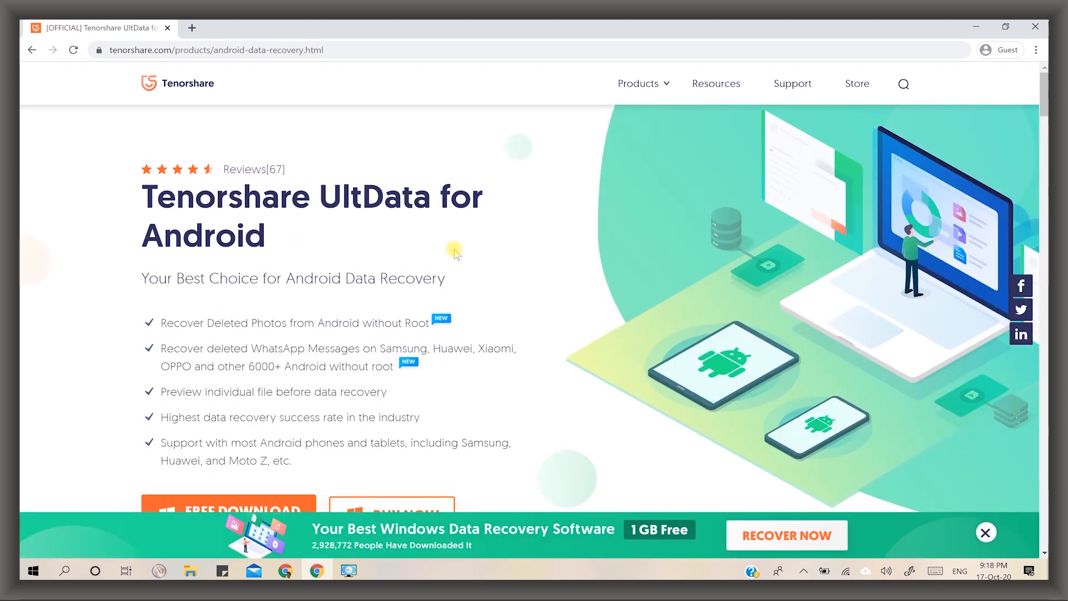
Open UltData for Android's Reviews section and scroll through the customer reviews.
{"action": "left_click", "coordinate": [253, 169]}
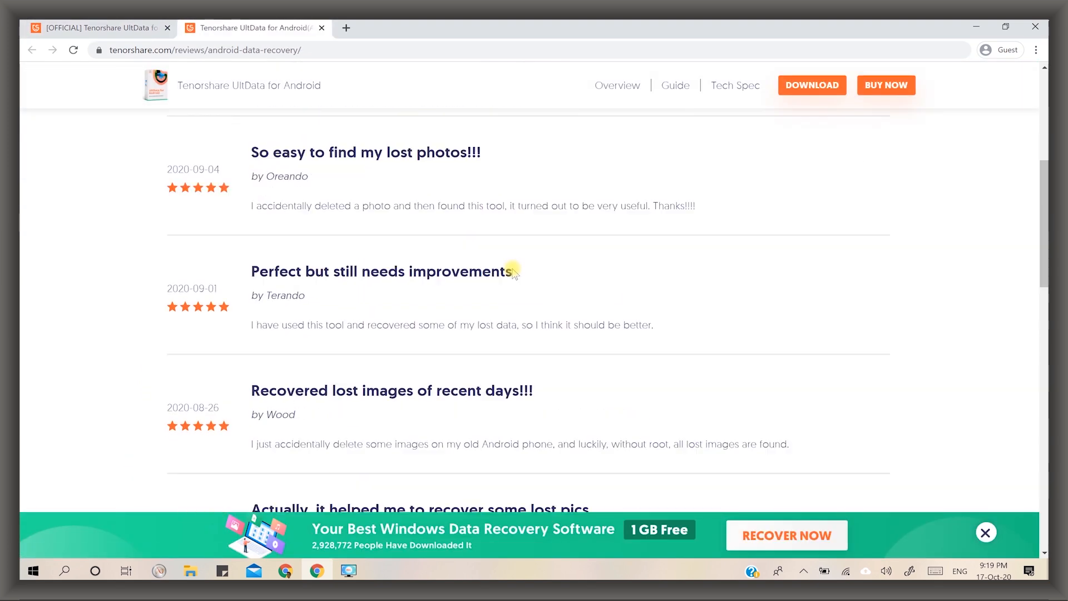
{"action": "scroll", "scroll_direction": "down", "scroll_amount": 3}
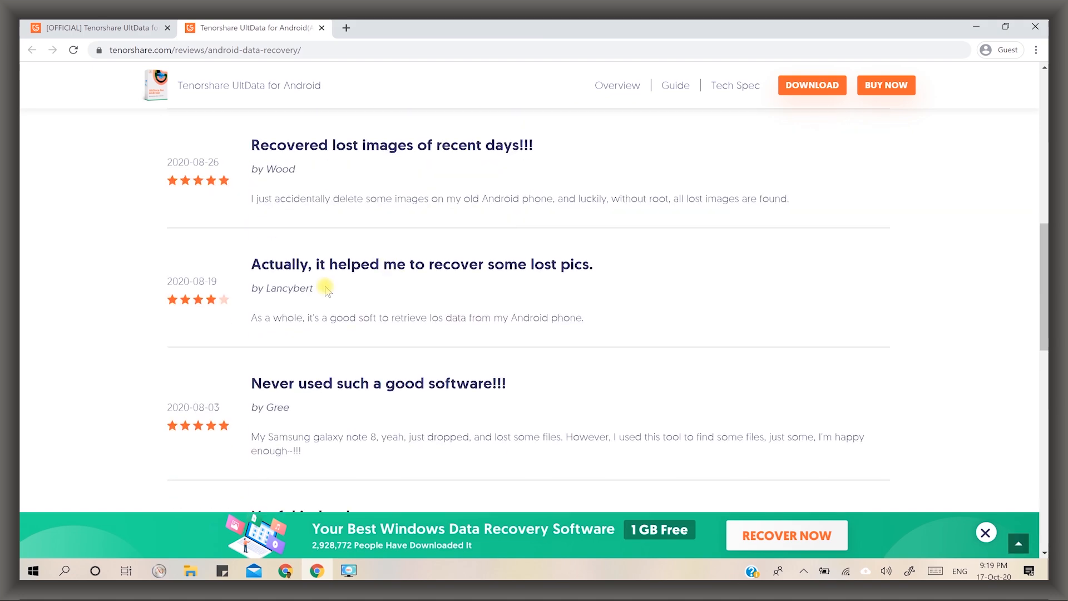
{"action": "scroll", "scroll_direction": "down", "scroll_amount": 3}
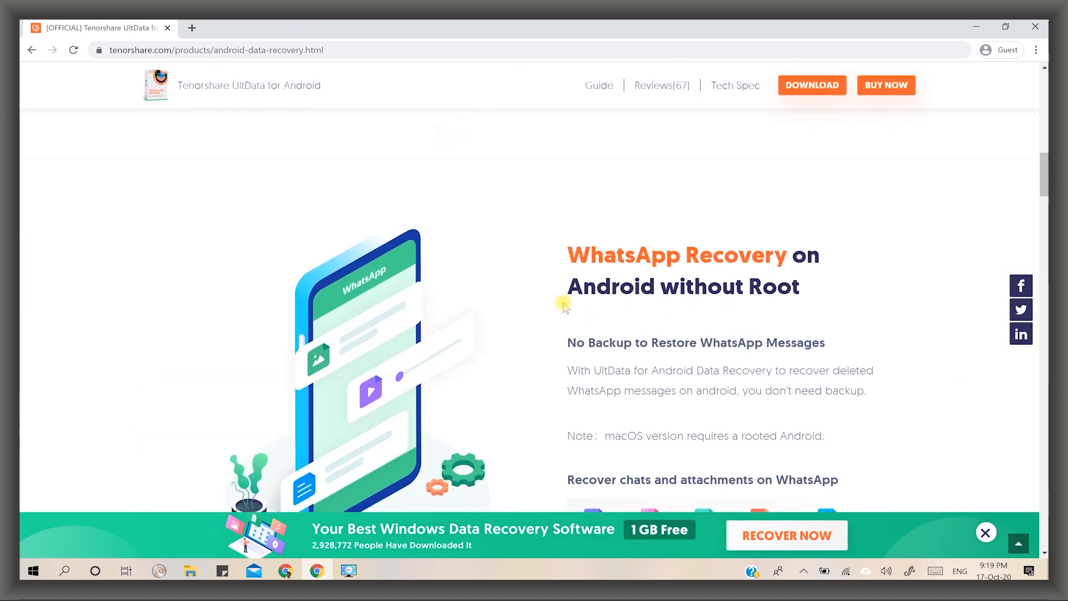
{"action": "scroll", "scroll_direction": "down", "scroll_amount": 3}
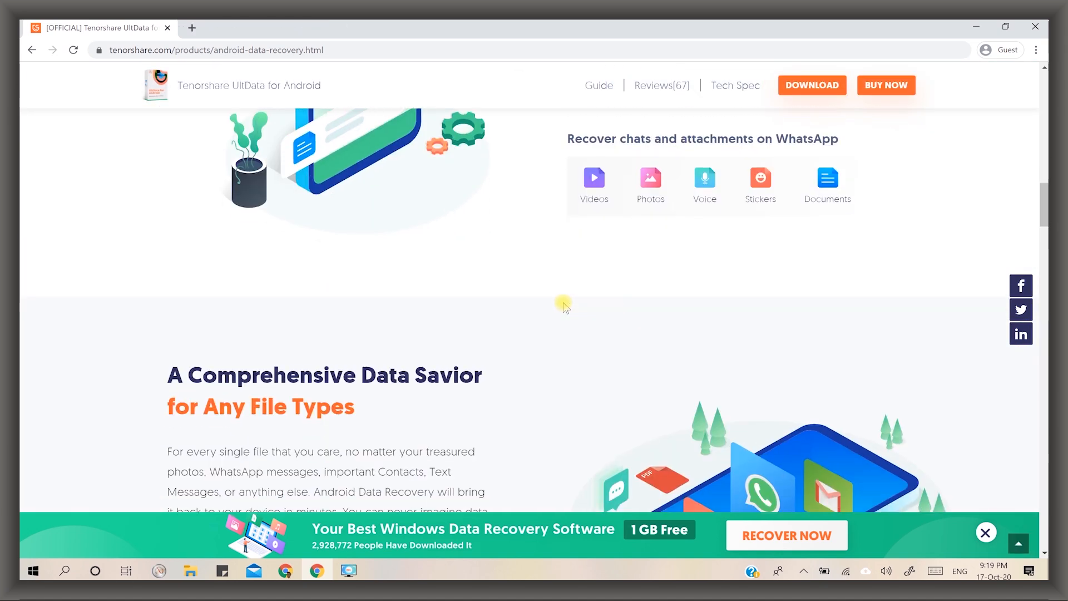
{"action": "scroll", "scroll_direction": "down", "scroll_amount": 3}
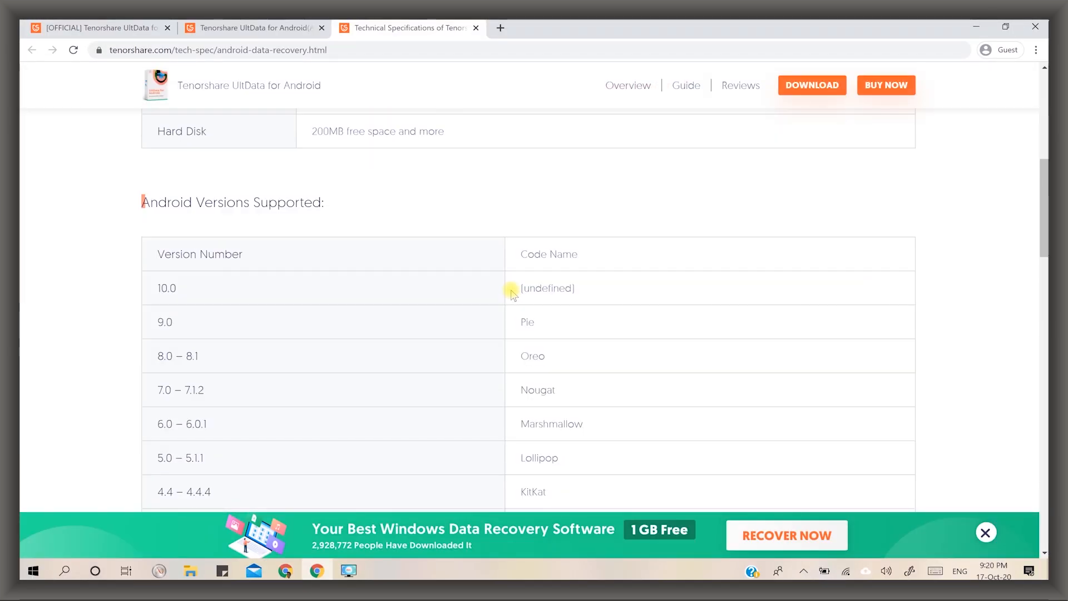
{"action": "scroll", "scroll_direction": "down", "scroll_amount": 3}
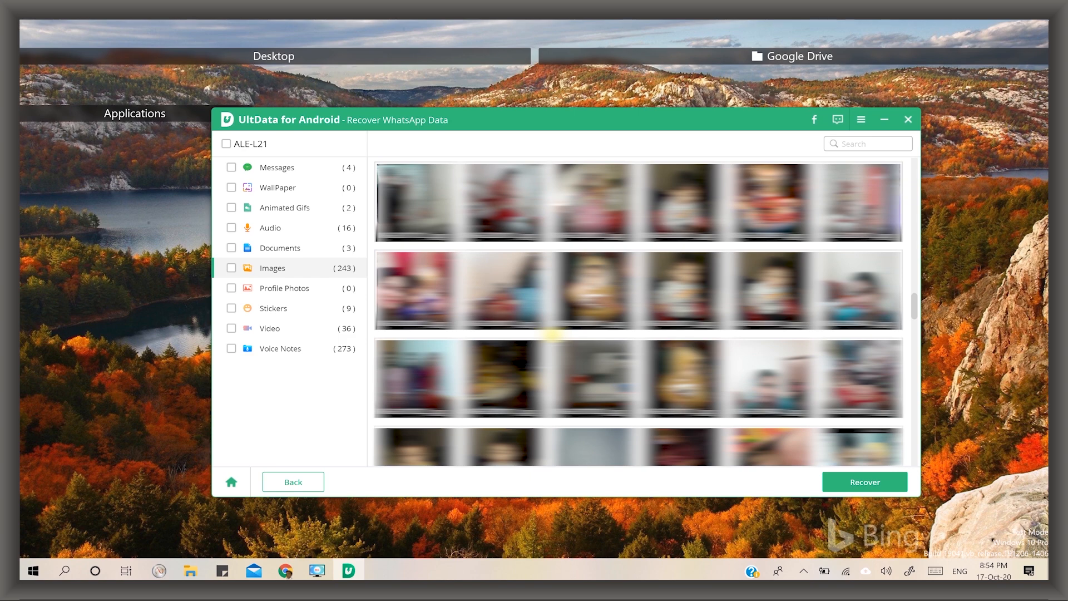
Scroll through the 243 found WhatsApp image thumbnails.
{"action": "scroll", "scroll_direction": "down", "scroll_amount": 3}
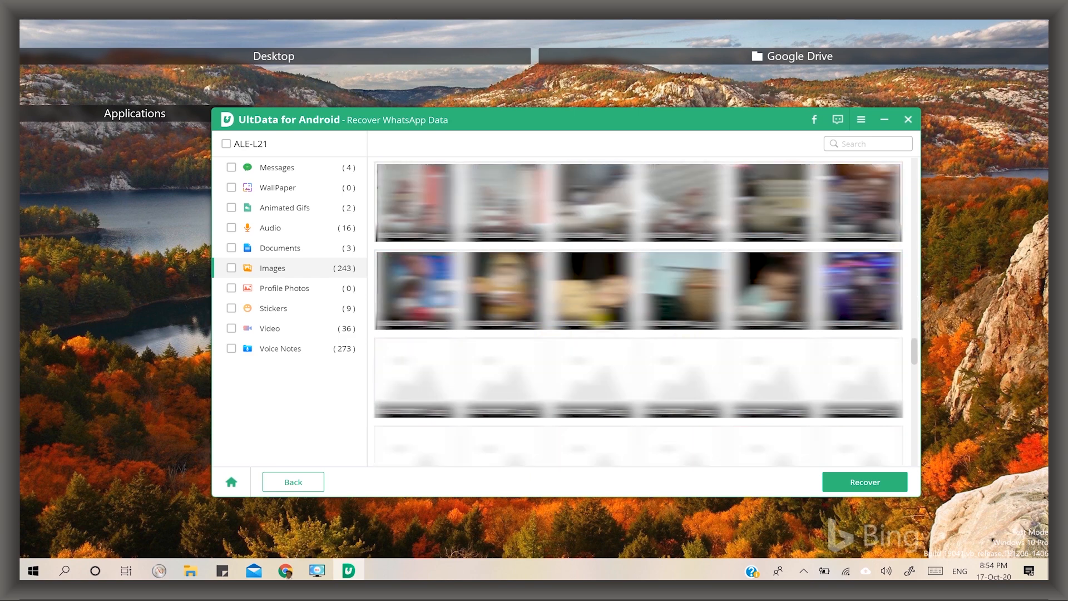
{"action": "scroll", "scroll_direction": "down", "scroll_amount": 3}
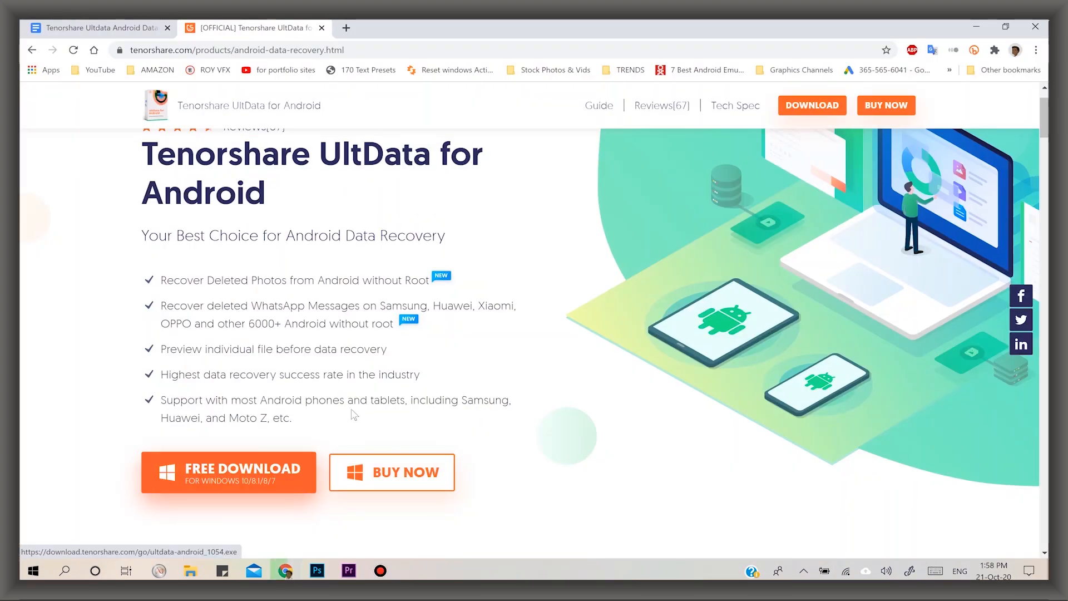
Download the free Windows version of UltData for Android and start installing it.
{"action": "left_click", "coordinate": [228, 472]}
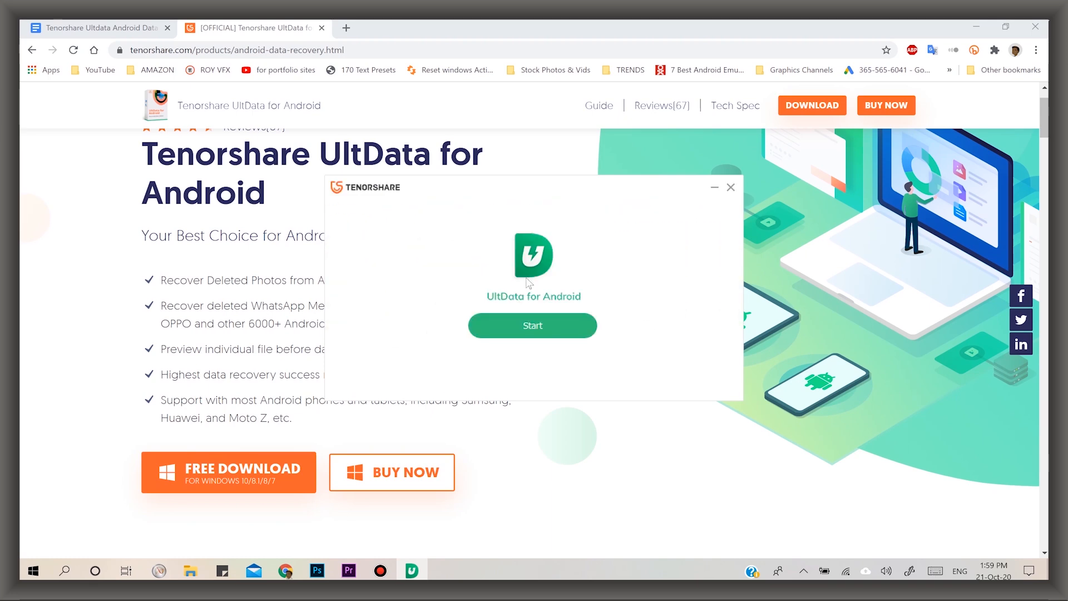
{"action": "left_click", "coordinate": [531, 325]}
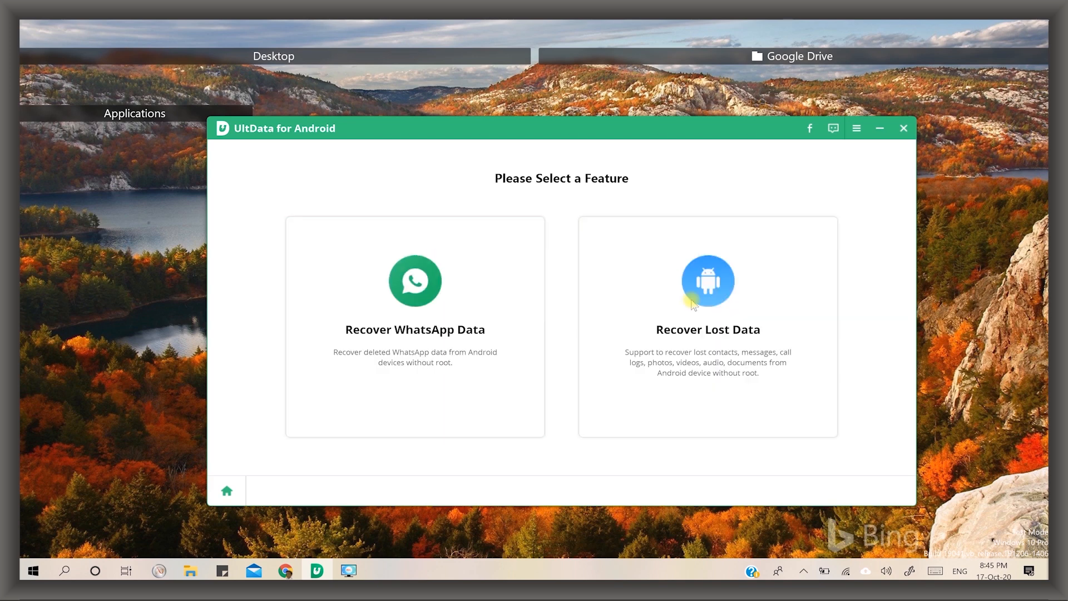
{"action": "left_click", "coordinate": [857, 128]}
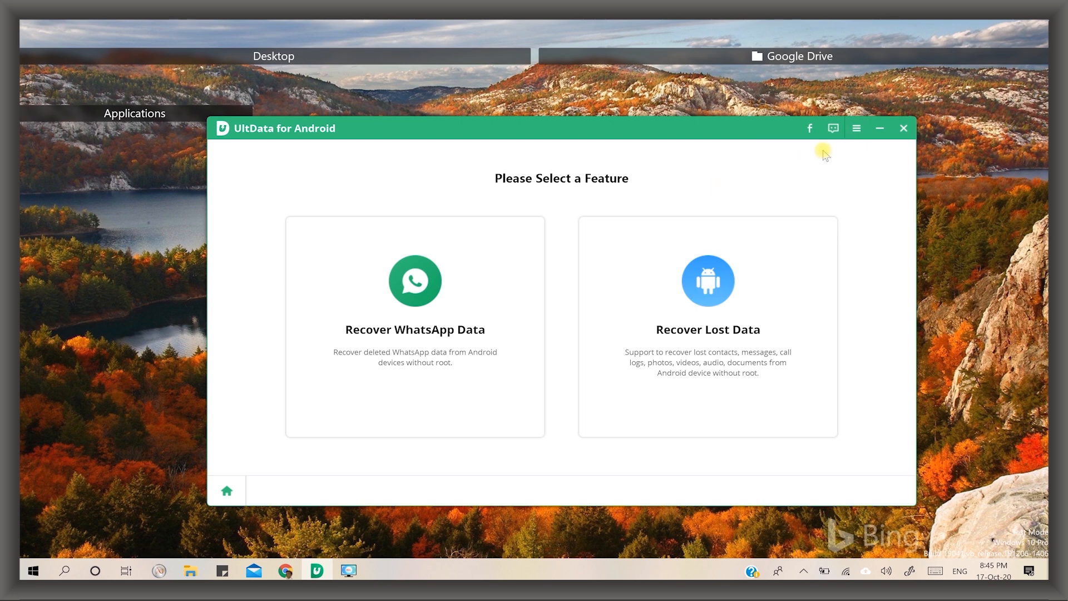
{"action": "left_click", "coordinate": [856, 128]}
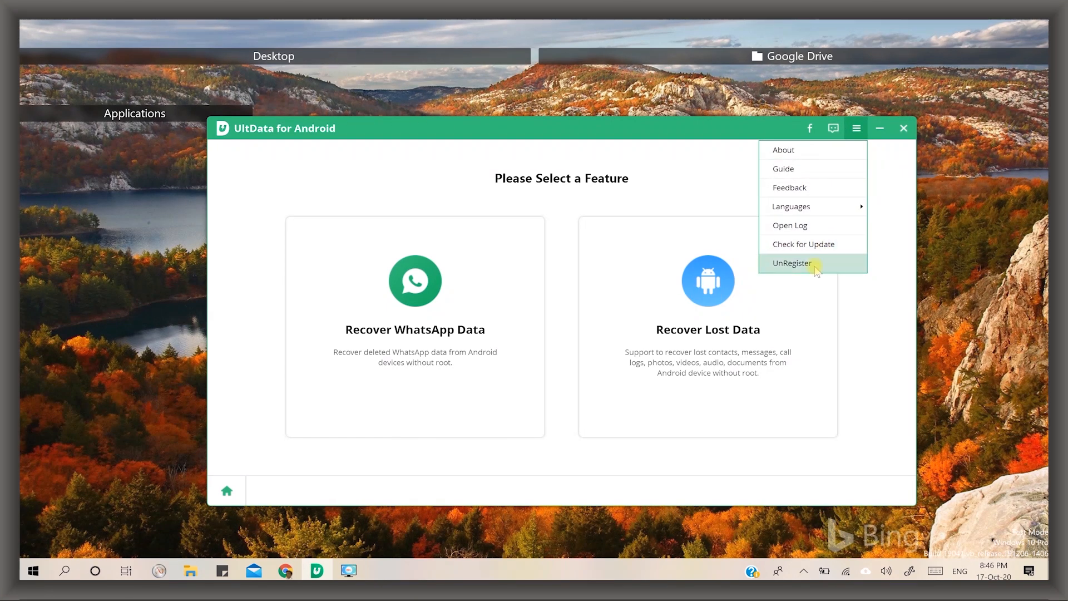
{"action": "left_click", "coordinate": [792, 263]}
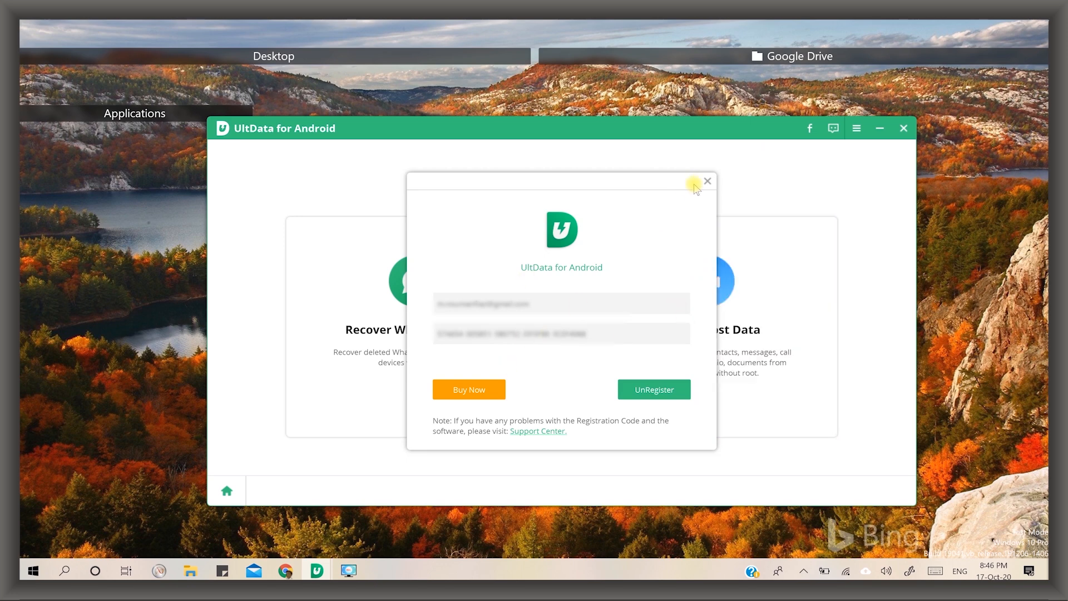
{"action": "left_click", "coordinate": [706, 180]}
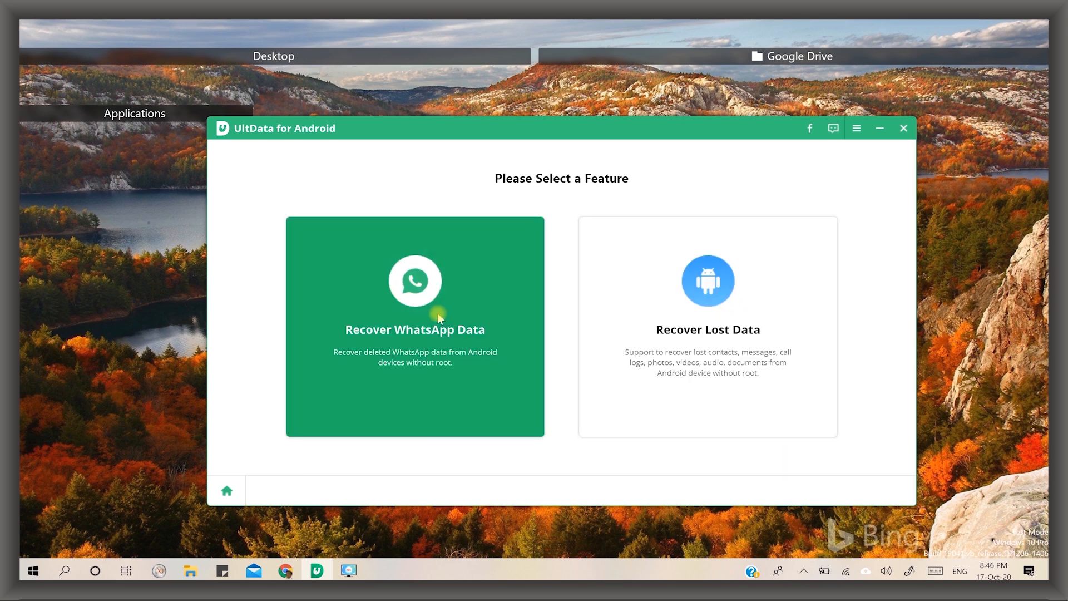
{"action": "mouse_move", "coordinate": [458, 321]}
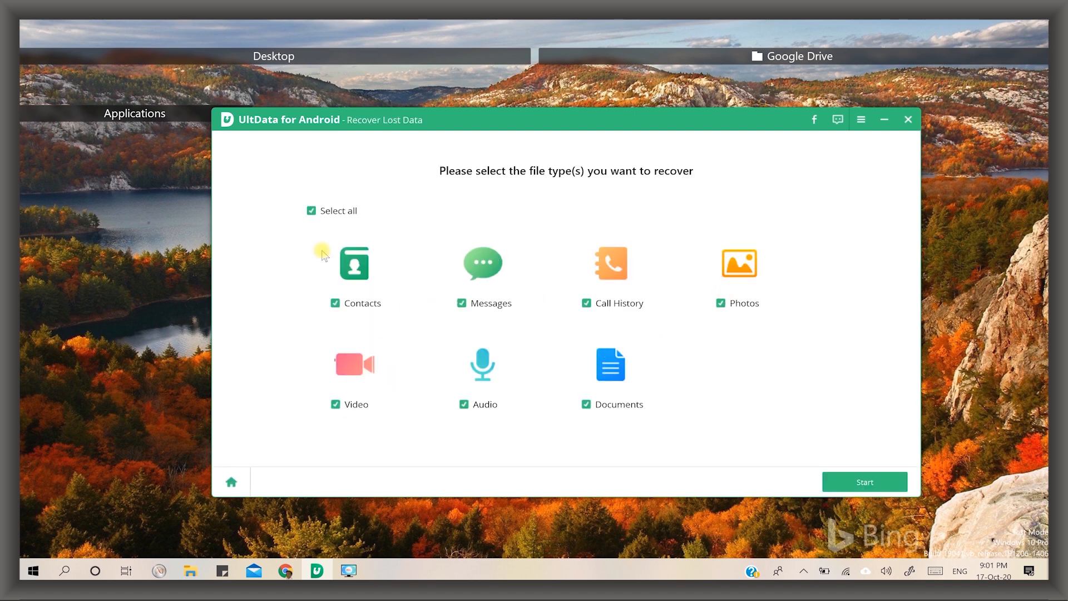
{"action": "mouse_move", "coordinate": [502, 340]}
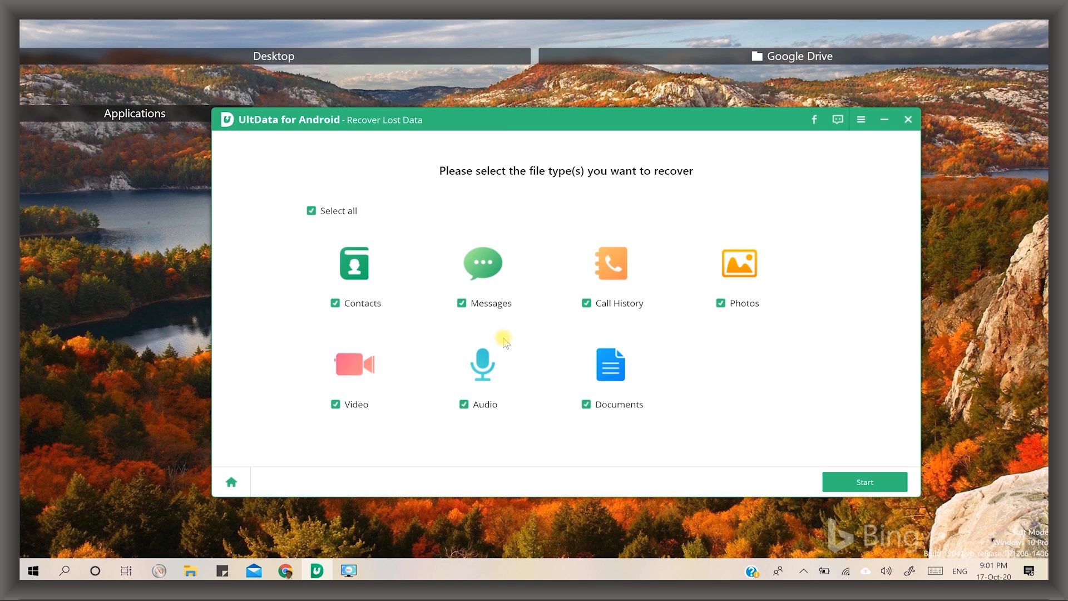
Start WhatsApp data recovery and scroll through the USB debugging instructions.
{"action": "left_click", "coordinate": [231, 481]}
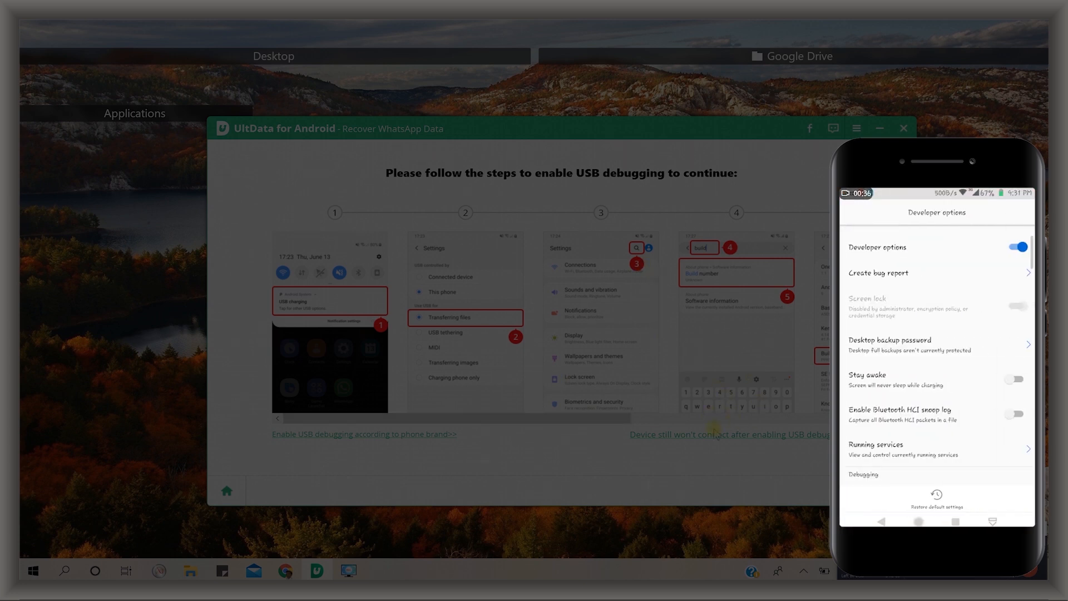
{"action": "scroll", "scroll_direction": "down", "scroll_amount": 3}
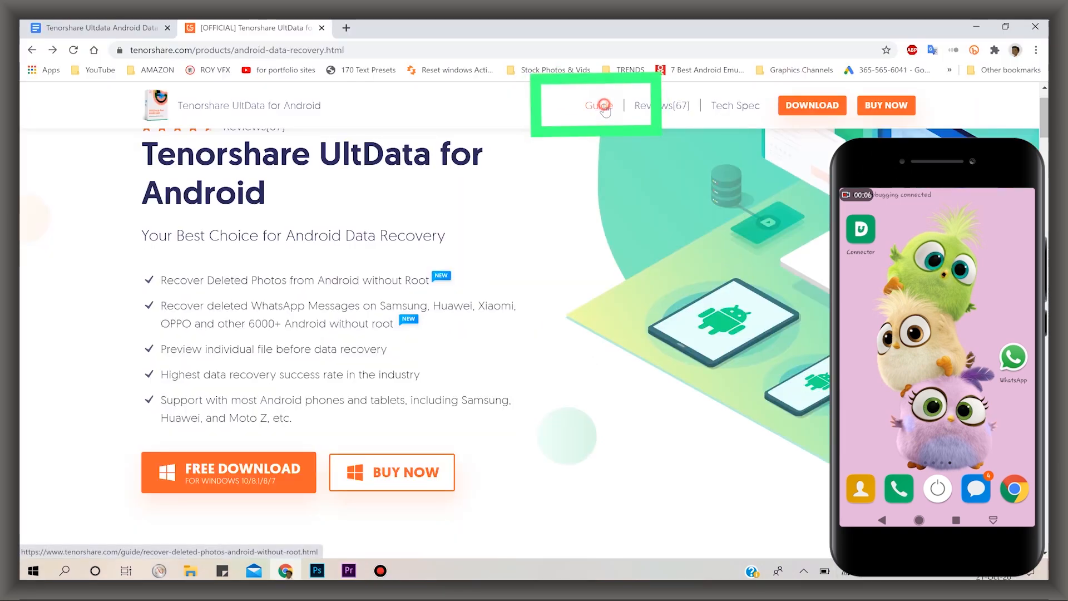
Open the product's recovery Guide from the page header.
{"action": "left_click", "coordinate": [598, 105]}
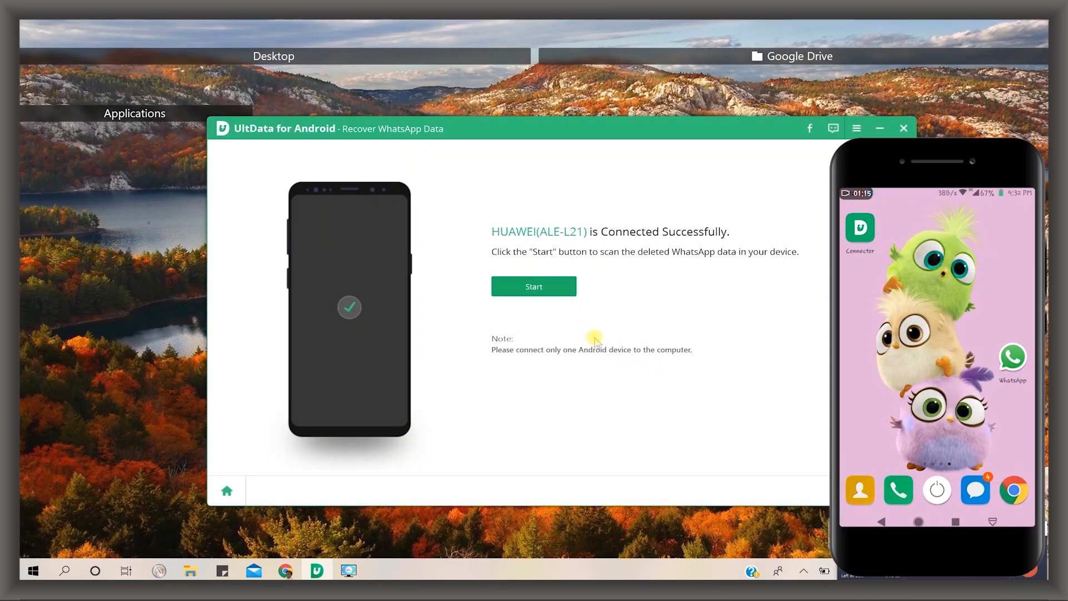
Scan the HUAWEI phone for WhatsApp data, dismissing the warning and confirming login.
{"action": "left_click", "coordinate": [534, 286]}
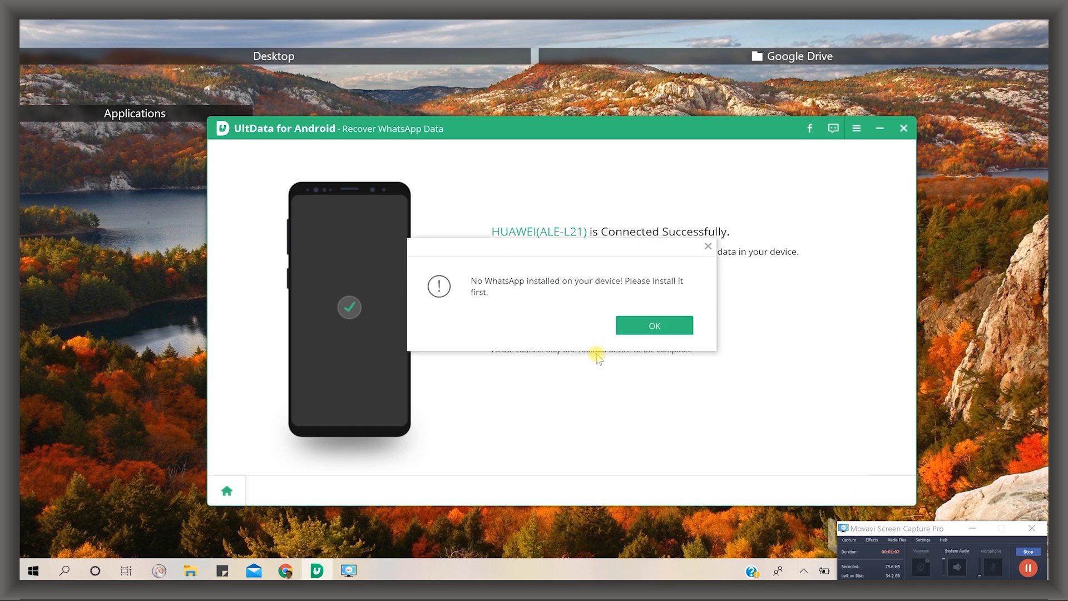
{"action": "left_click", "coordinate": [653, 324]}
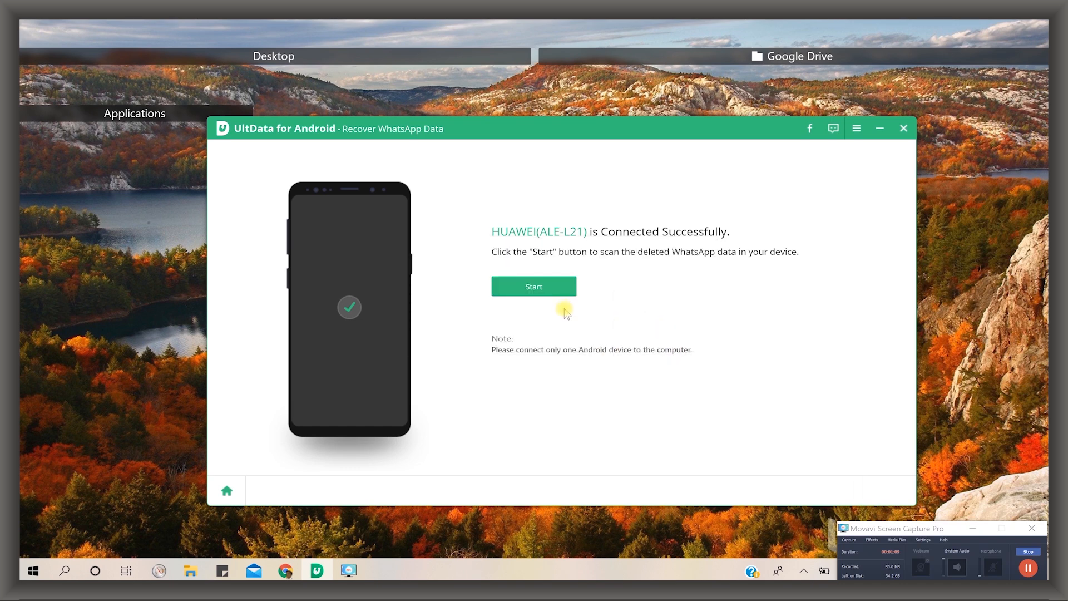
{"action": "left_click", "coordinate": [534, 286]}
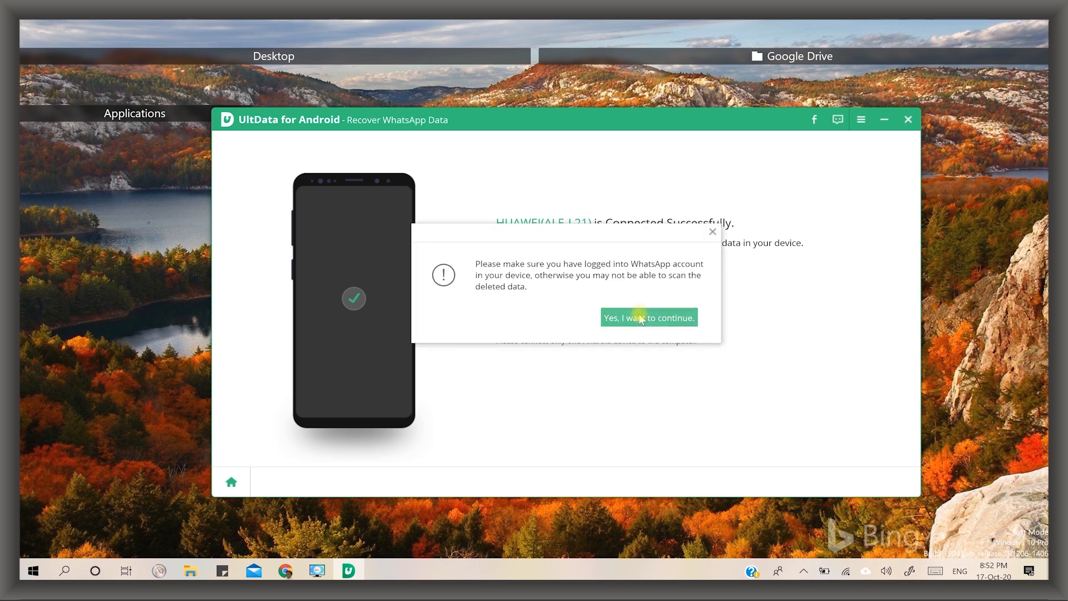
{"action": "left_click", "coordinate": [648, 317]}
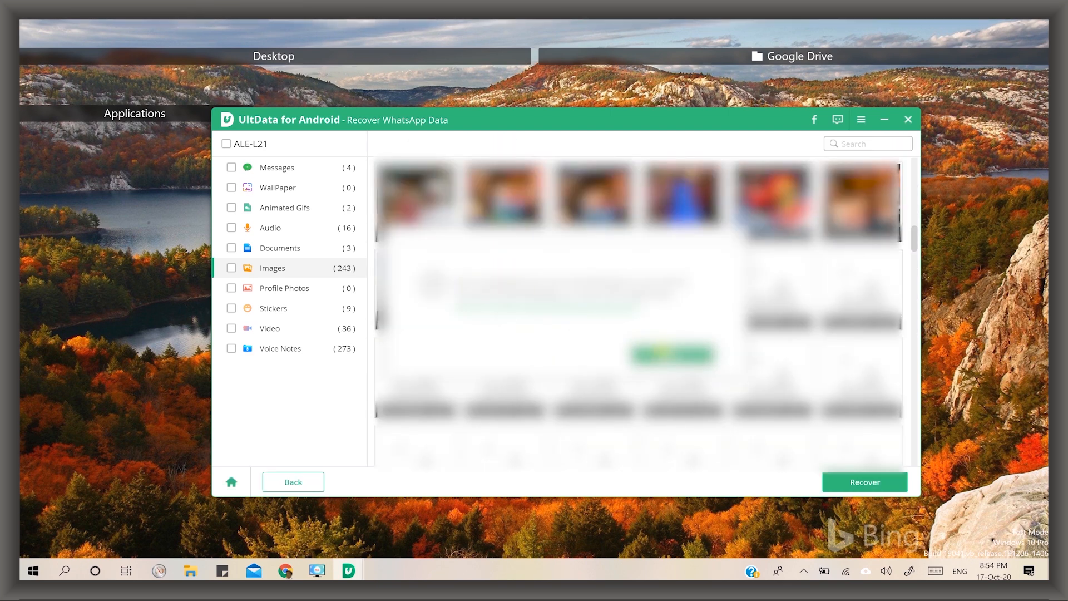
Choose Recover Lost Data to reach the file type selection.
{"action": "left_click", "coordinate": [231, 328]}
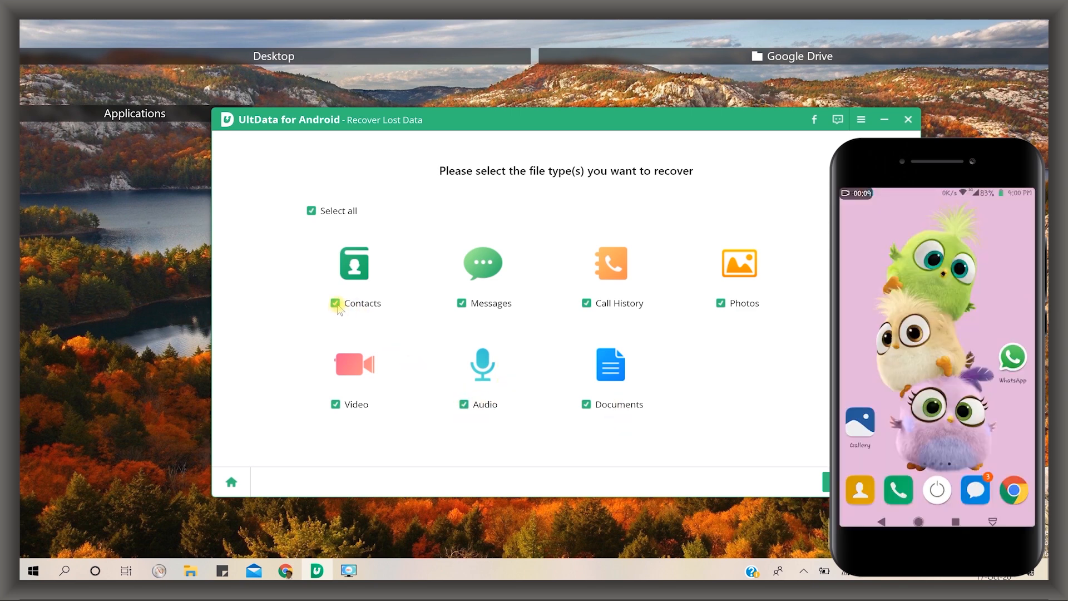
Start the lost-data scan and view the photos found so far.
{"action": "left_click", "coordinate": [312, 211]}
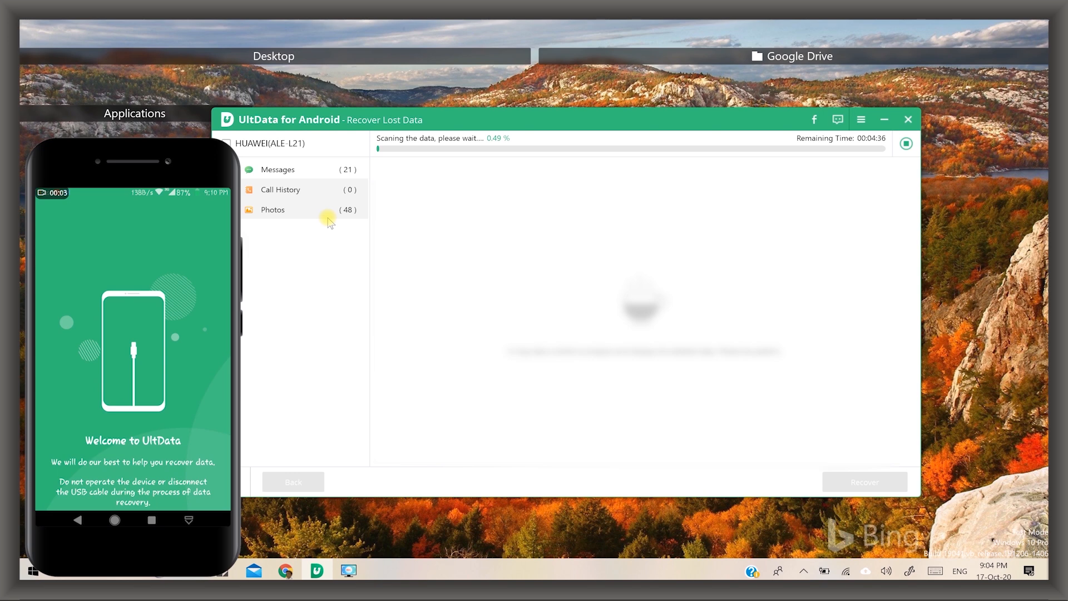
{"action": "left_click", "coordinate": [273, 209]}
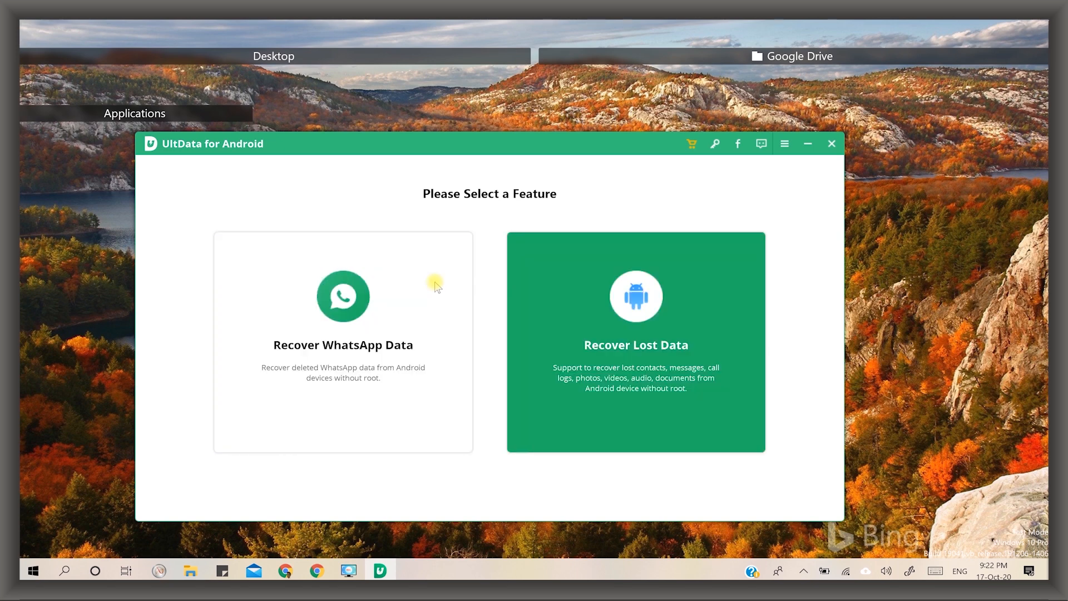
{"action": "mouse_move", "coordinate": [582, 317]}
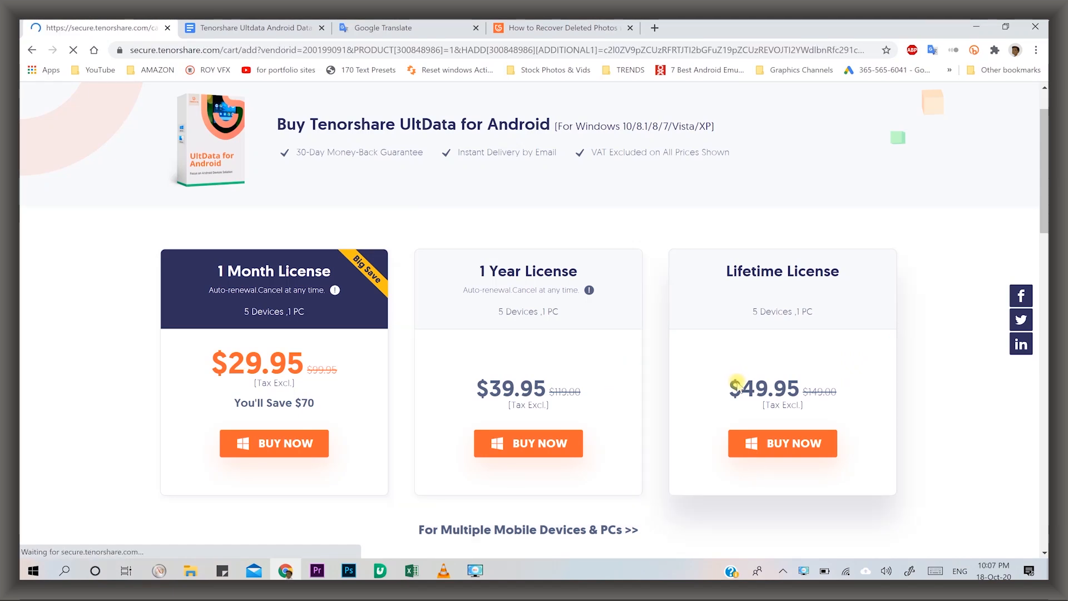
Add the UltData for Android lifetime license to the cart and enter coupon A8H4P.
{"action": "left_click", "coordinate": [782, 443]}
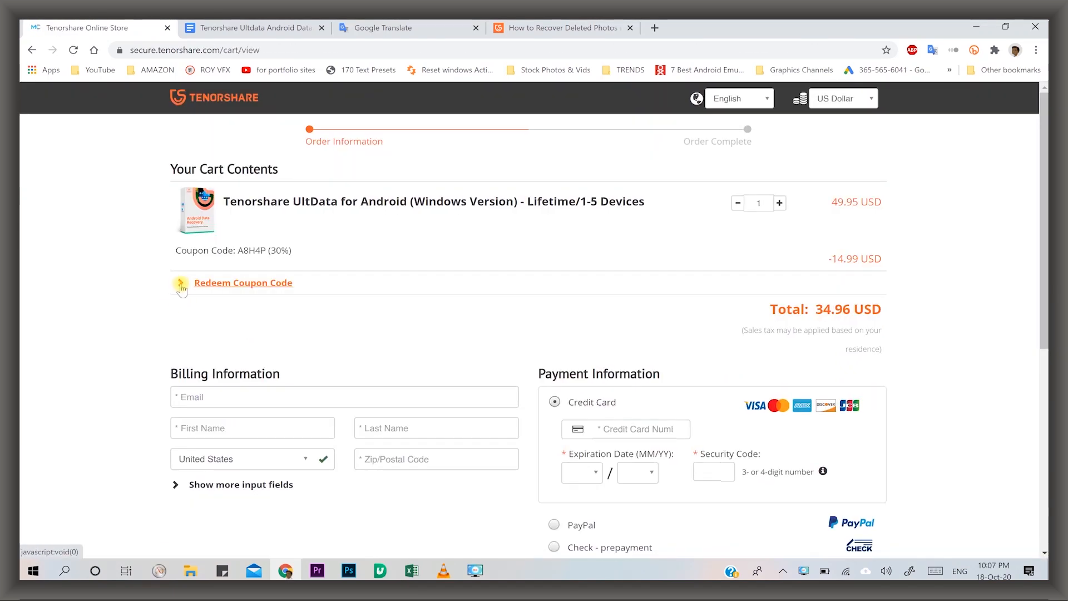
{"action": "right_click", "coordinate": [232, 333]}
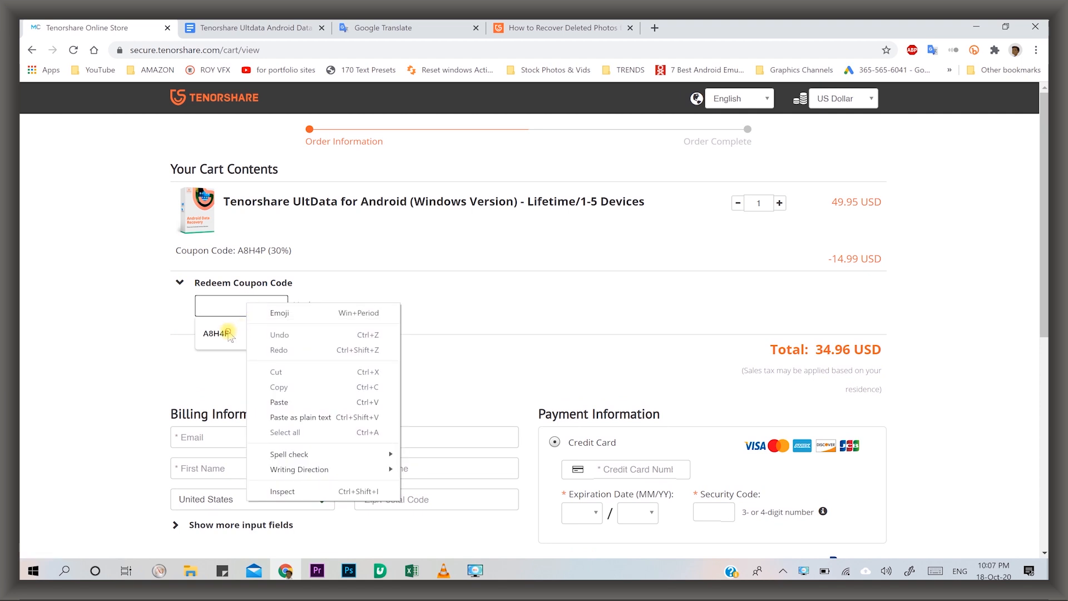
{"action": "left_click", "coordinate": [273, 325]}
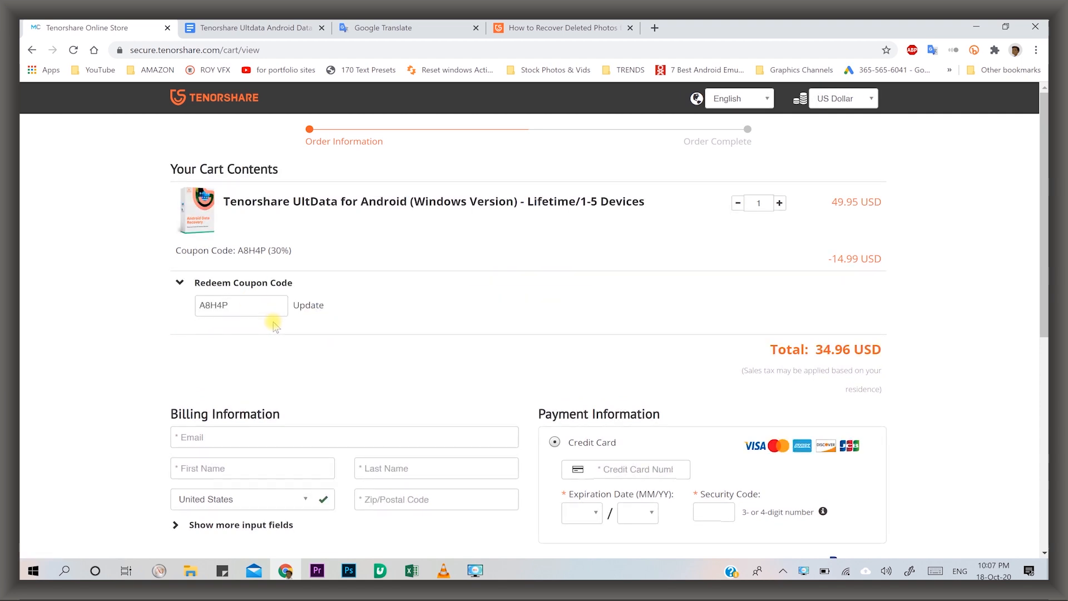